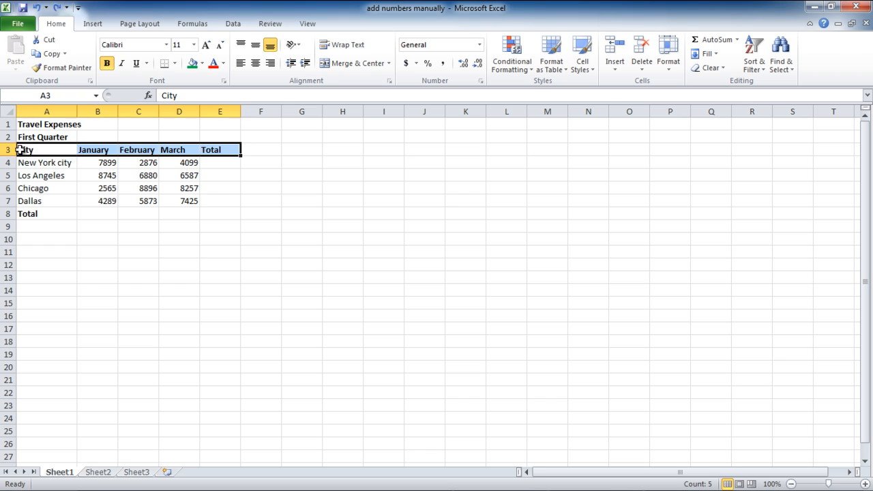
Step: Insert blank cells at A3:E3, shifting the City header and data down one row
right_click(25, 150)
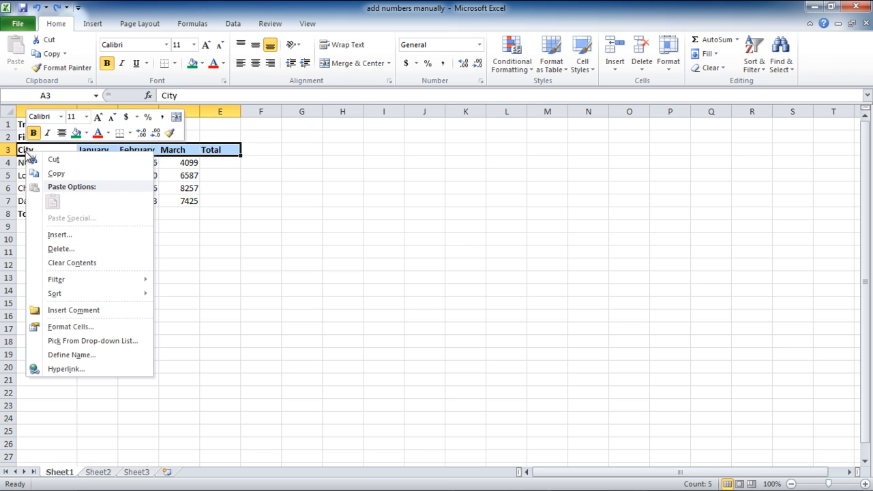
left_click(60, 234)
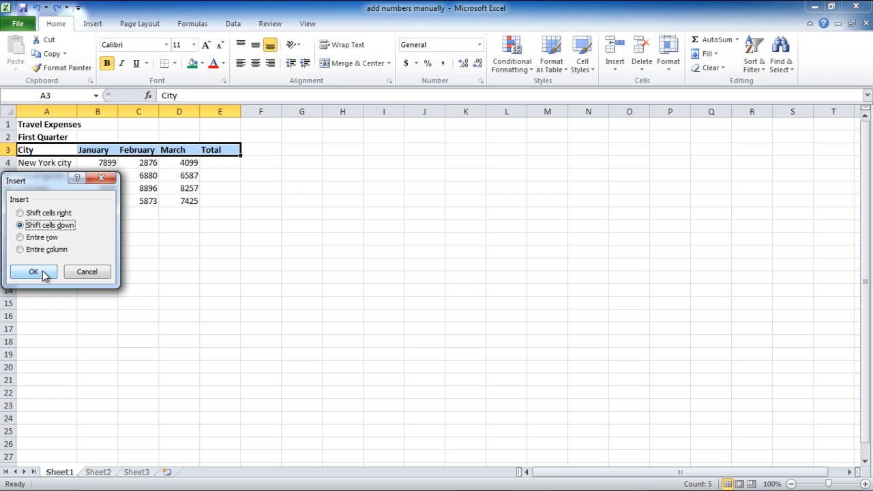
left_click(33, 272)
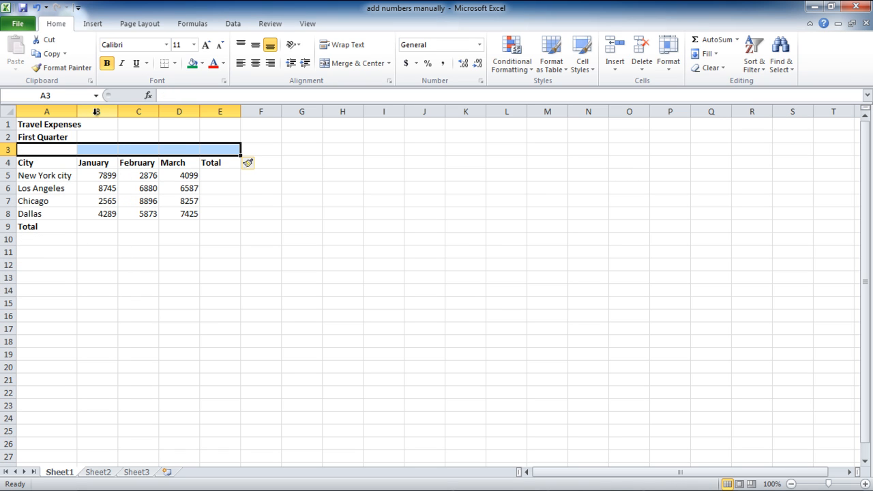
Step: Insert blank columns B and F and a blank row 9 above Total
right_click(97, 111)
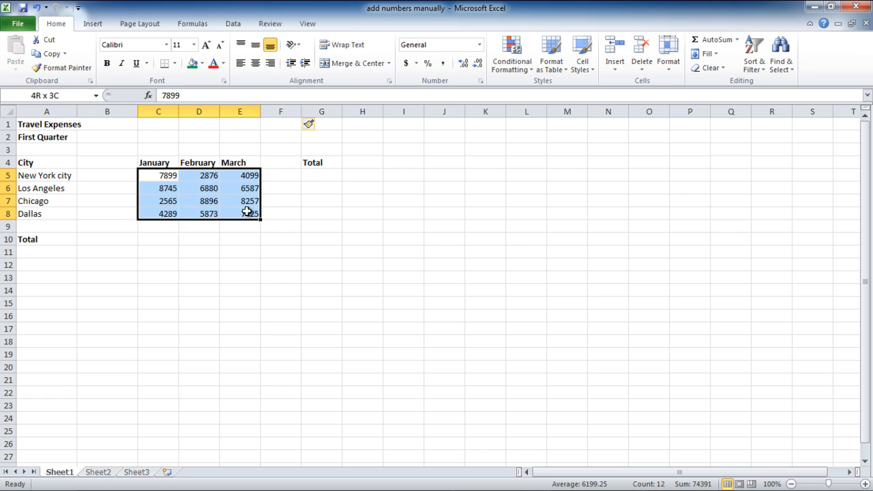
Step: AutoSum C5:G10 to fill city and monthly totals, grand total 74391
left_click_drag(247, 210, 290, 234)
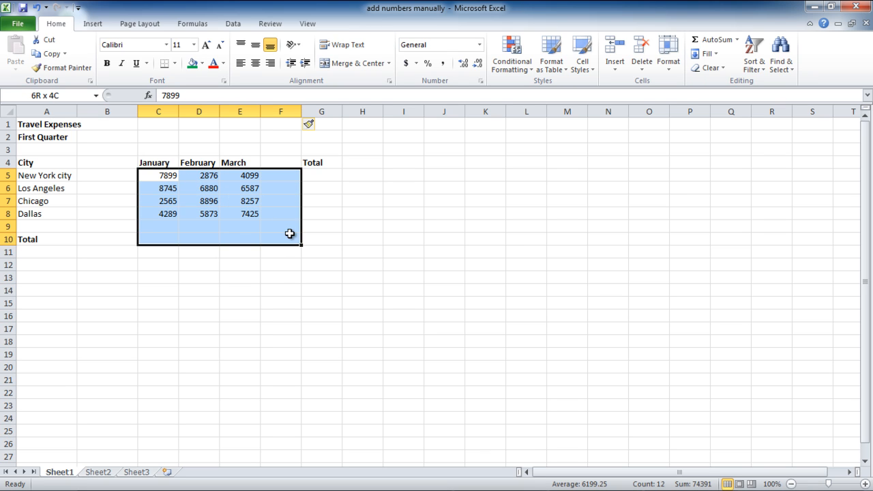
left_click_drag(280, 234, 321, 233)
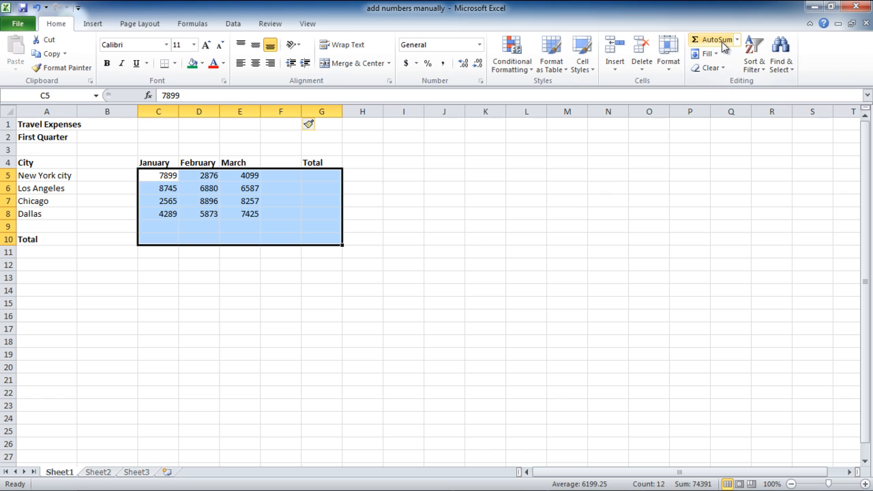
left_click(711, 39)
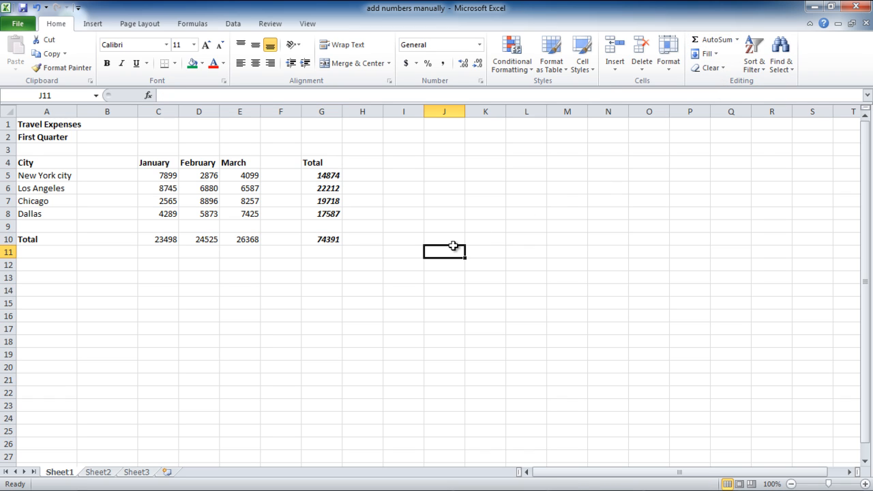
mouse_move(454, 249)
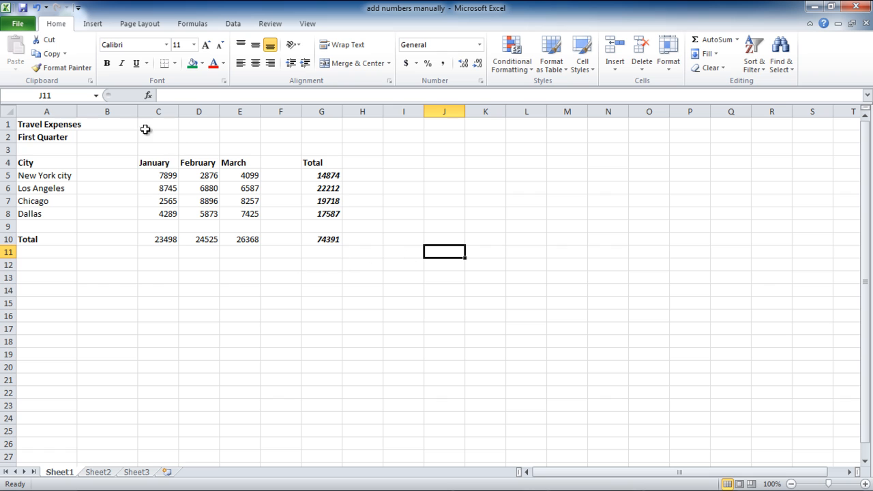
Step: Select the empty column B between the city names and January
left_click(107, 112)
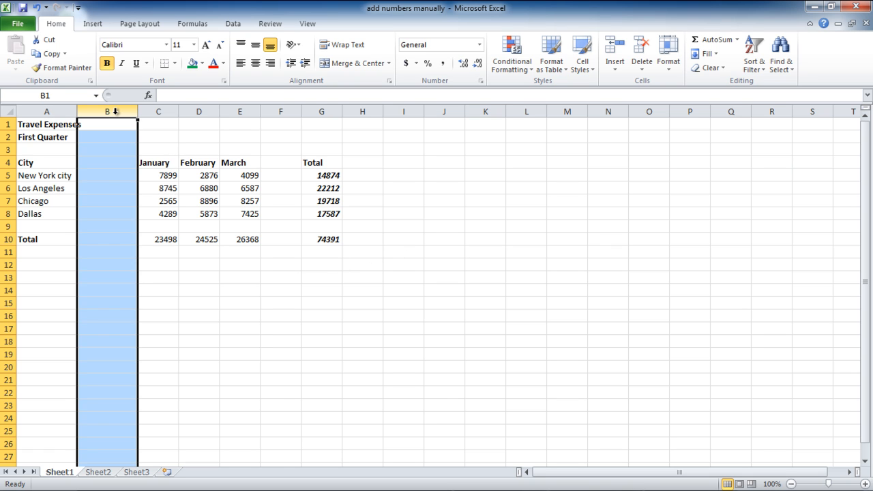